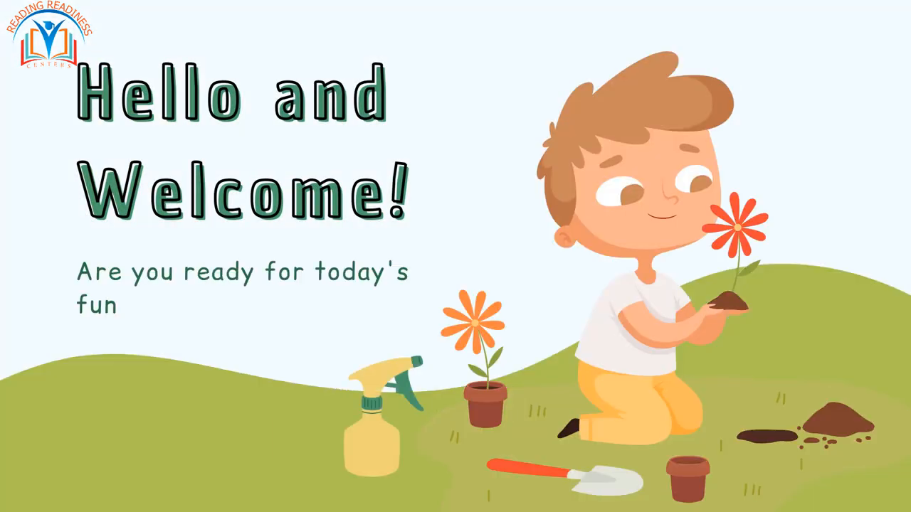
type("learning?")
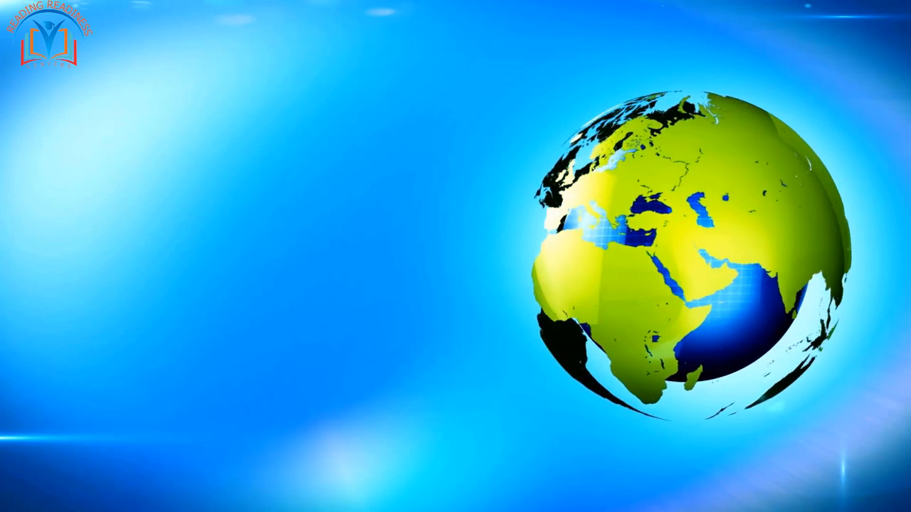
left_click(420, 474)
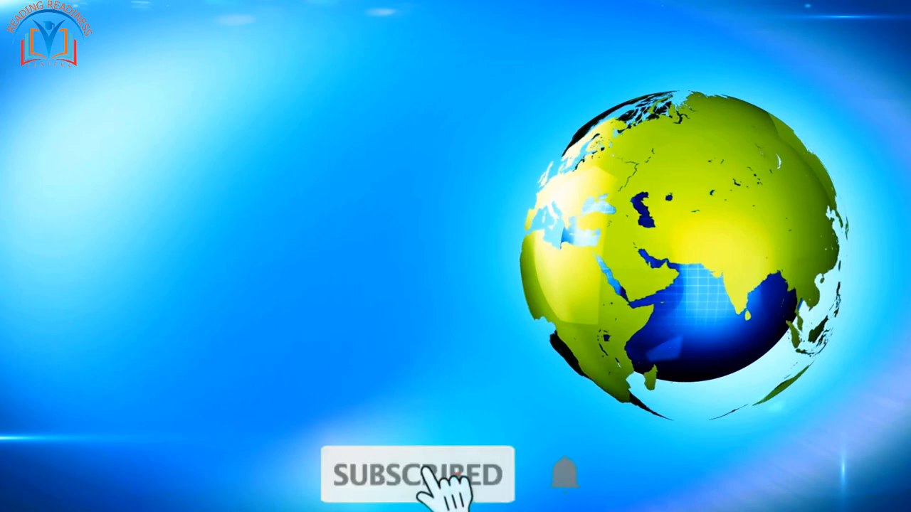